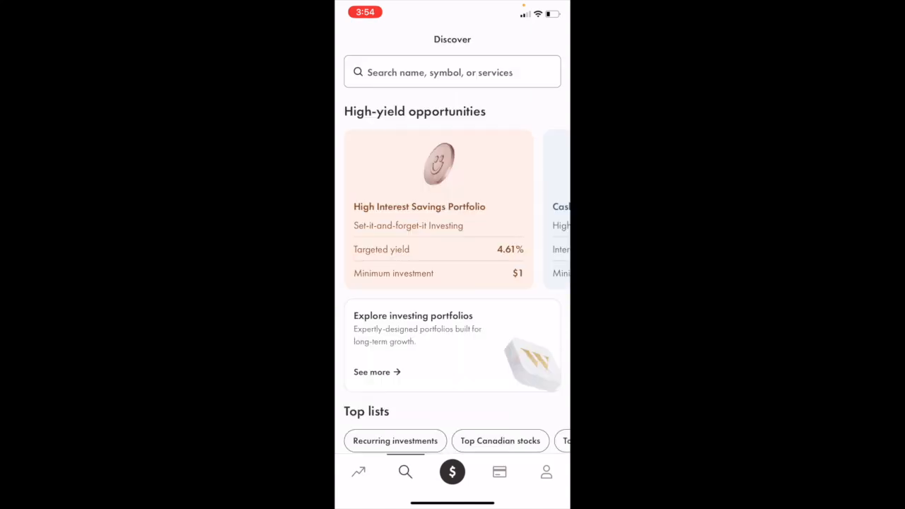
Step: Scroll down Discover and open the full collection of top lists
scroll("down", 3)
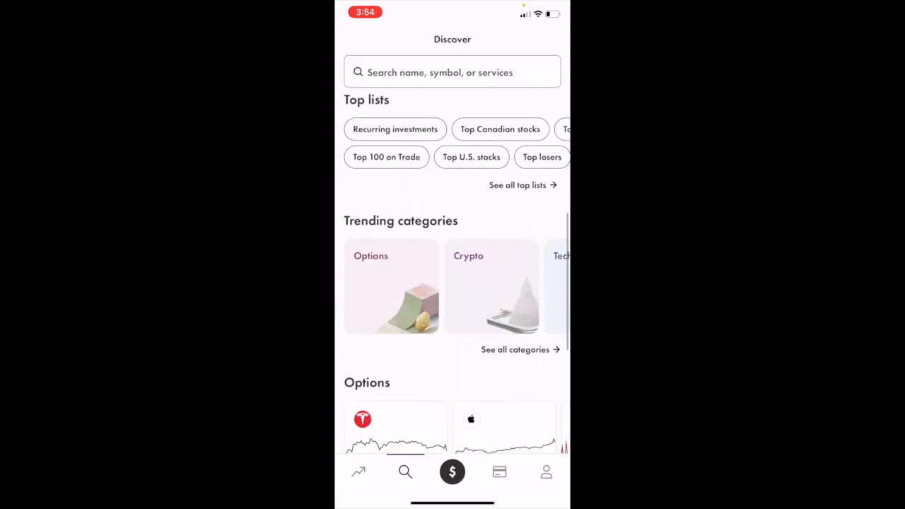
scroll("down", 3)
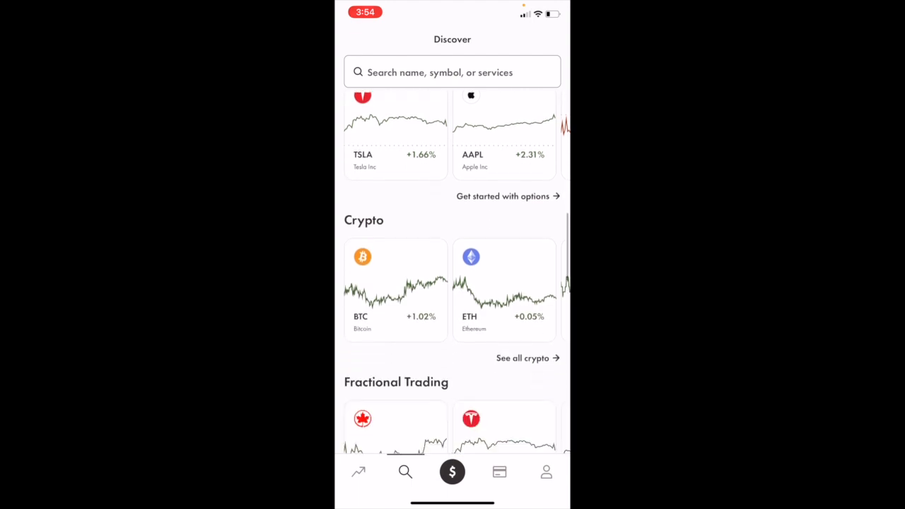
scroll("down", 3)
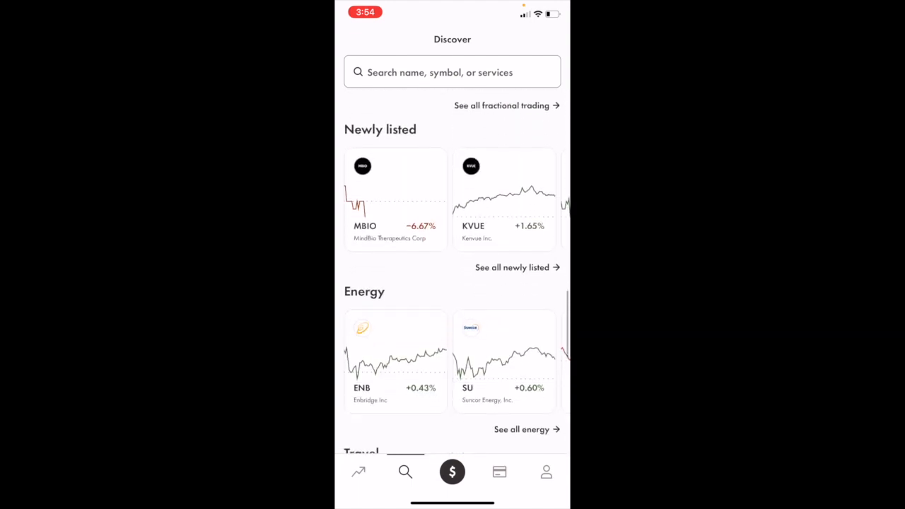
scroll("down", 3)
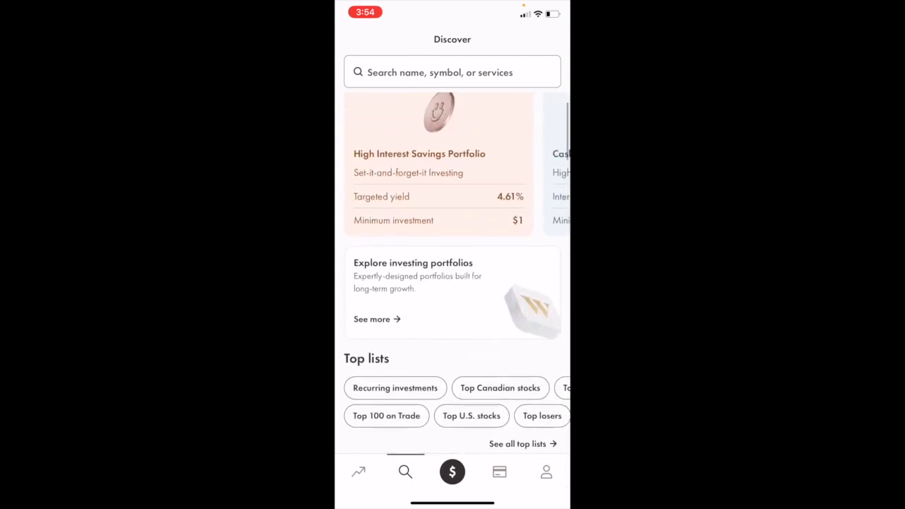
scroll("down", 3)
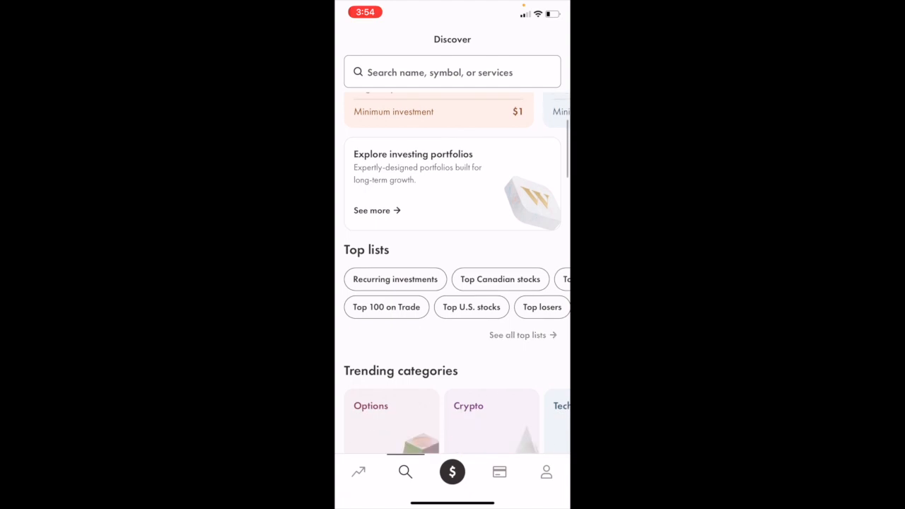
left_click(395, 278)
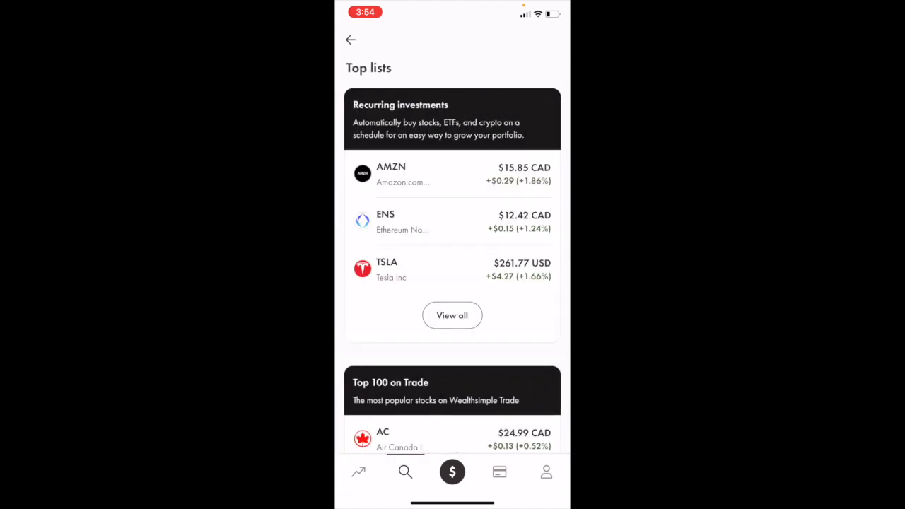
Step: Browse the complete Top Canadian stocks ranking, then bring up the full Top U.S. stocks list
scroll("down", 3)
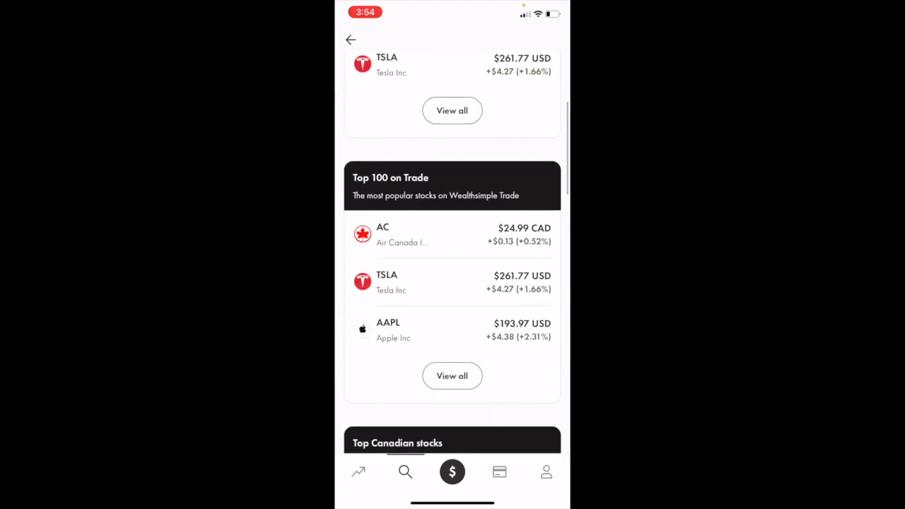
scroll("down", 3)
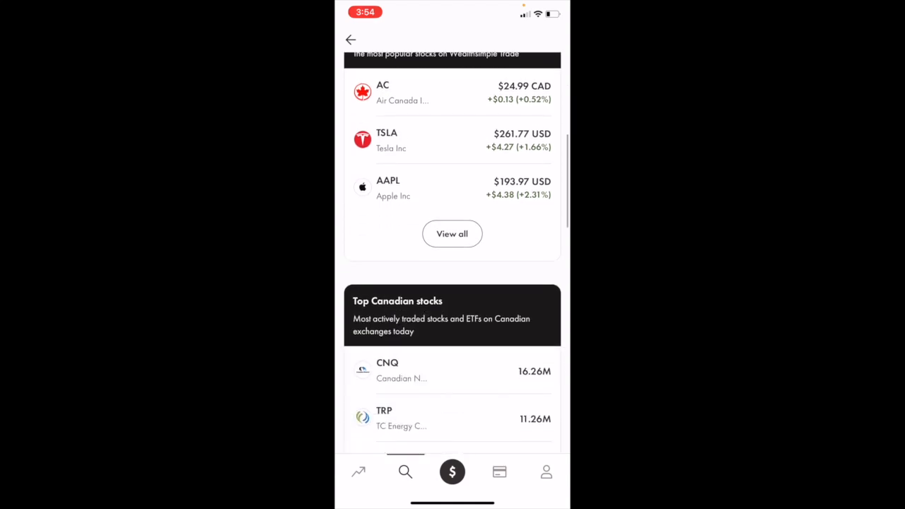
scroll("down", 3)
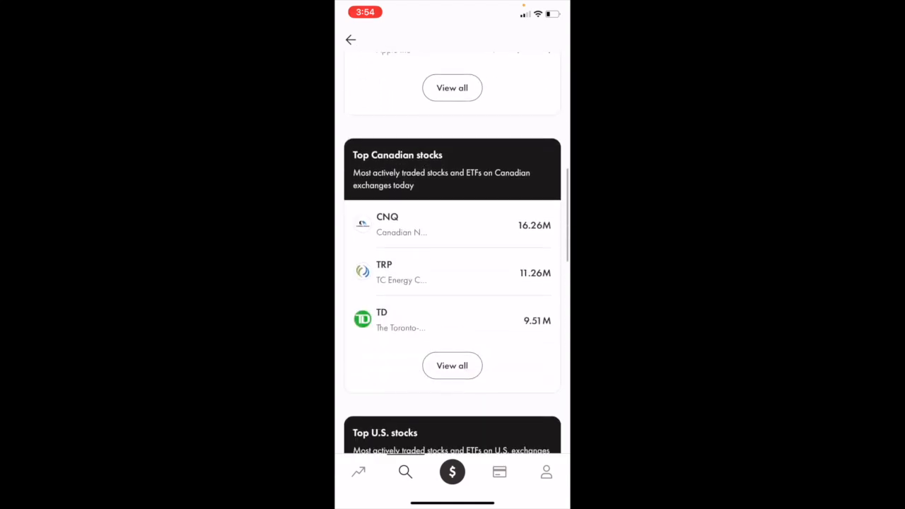
left_click(451, 366)
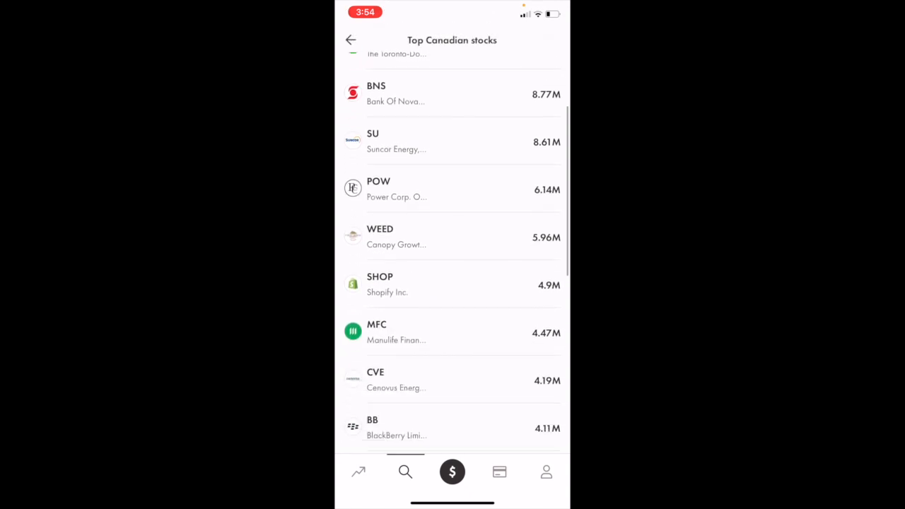
scroll("down", 3)
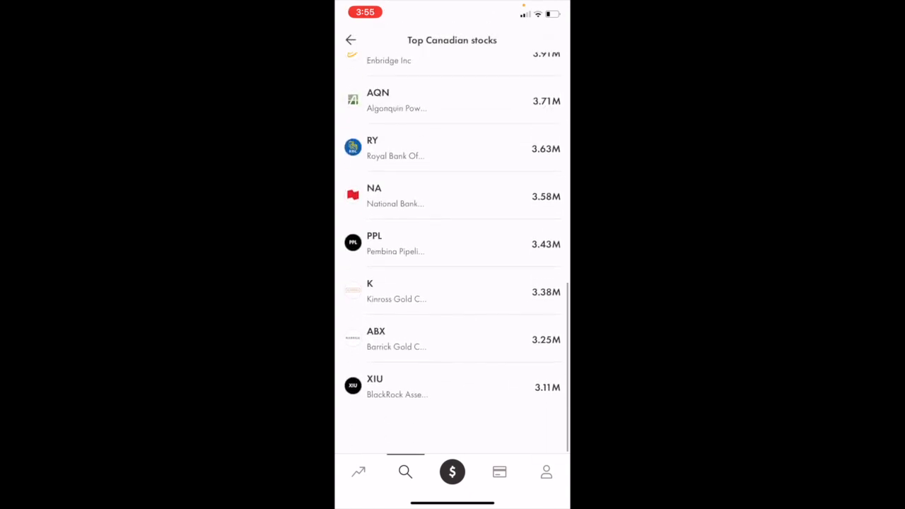
scroll("down", 3)
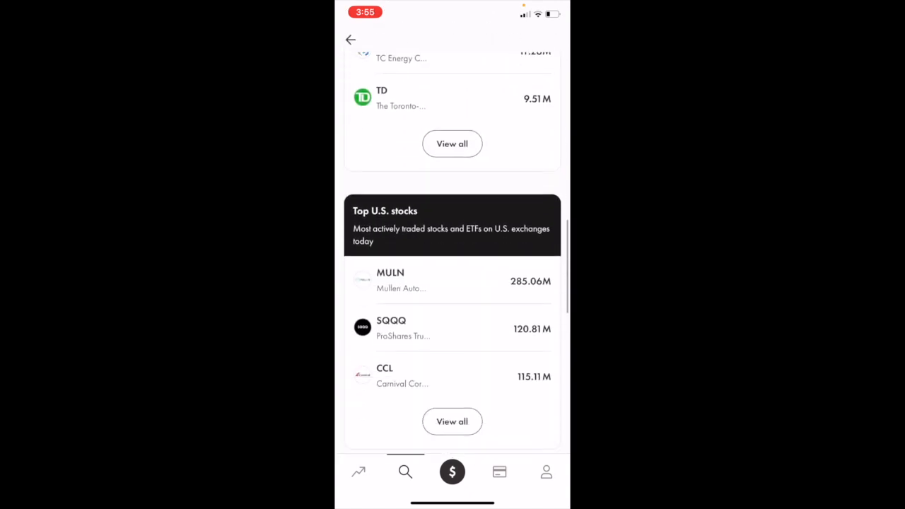
left_click(451, 421)
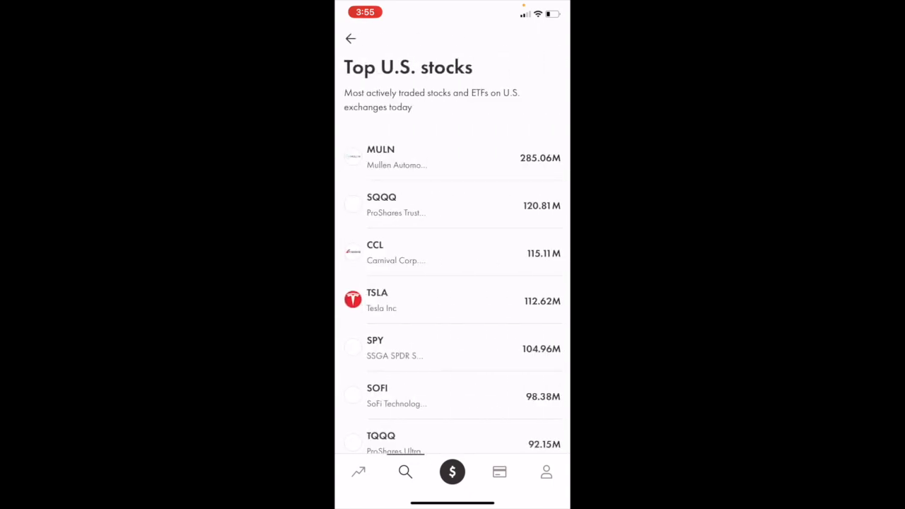
Step: Scroll the Top U.S. stocks ranking, then return to Discover and scroll its shortcuts
scroll("down", 3)
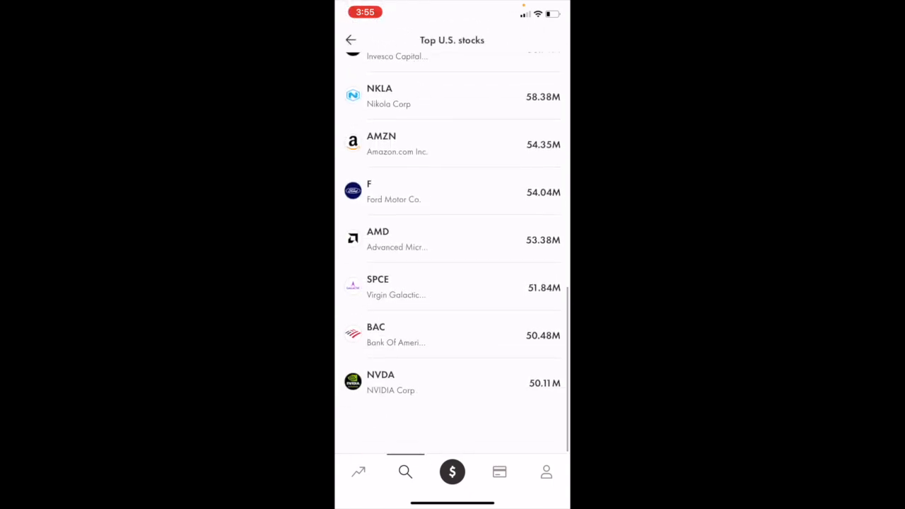
scroll("down", 3)
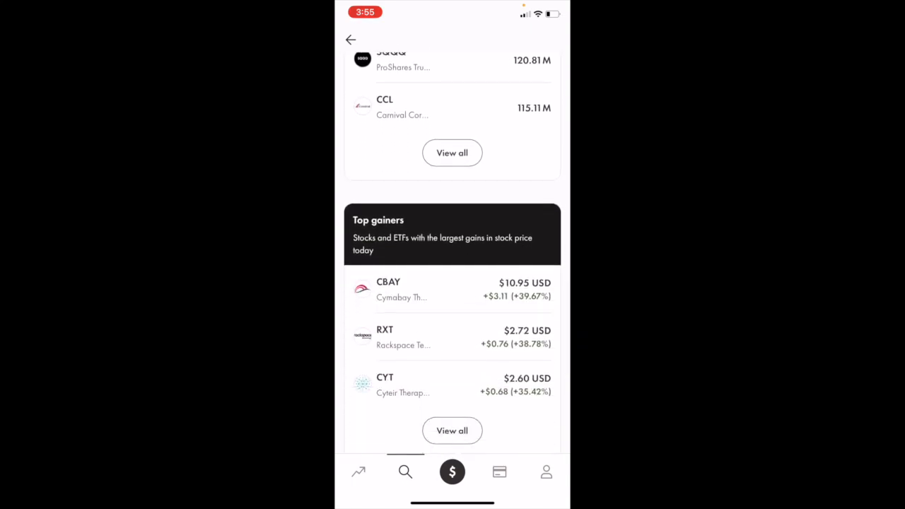
scroll("down", 3)
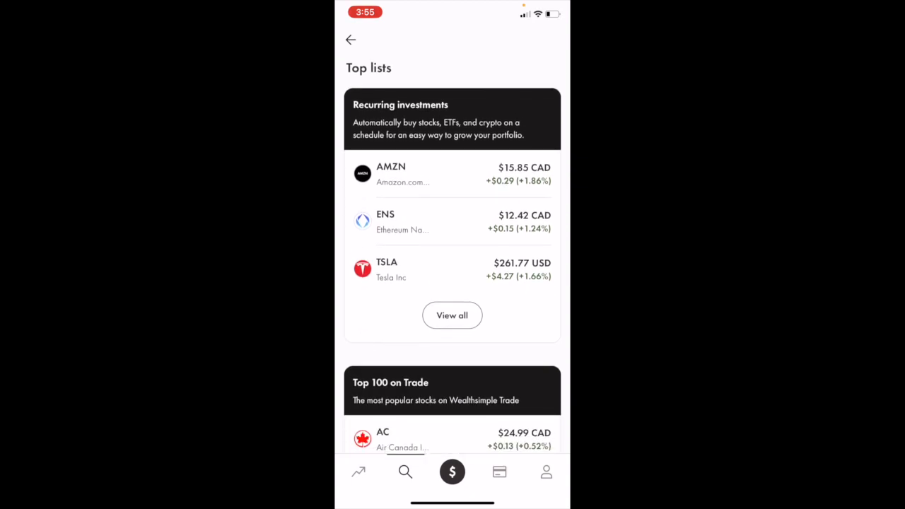
left_click(350, 39)
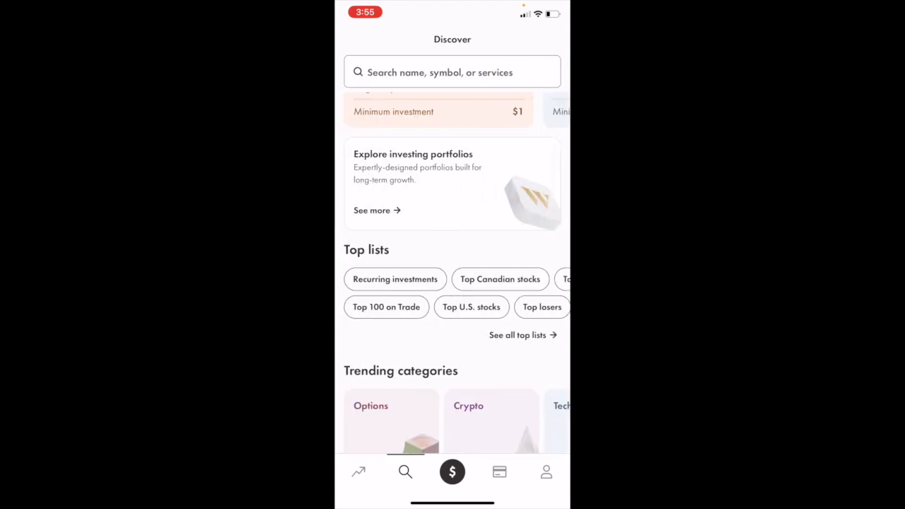
scroll("down", 3)
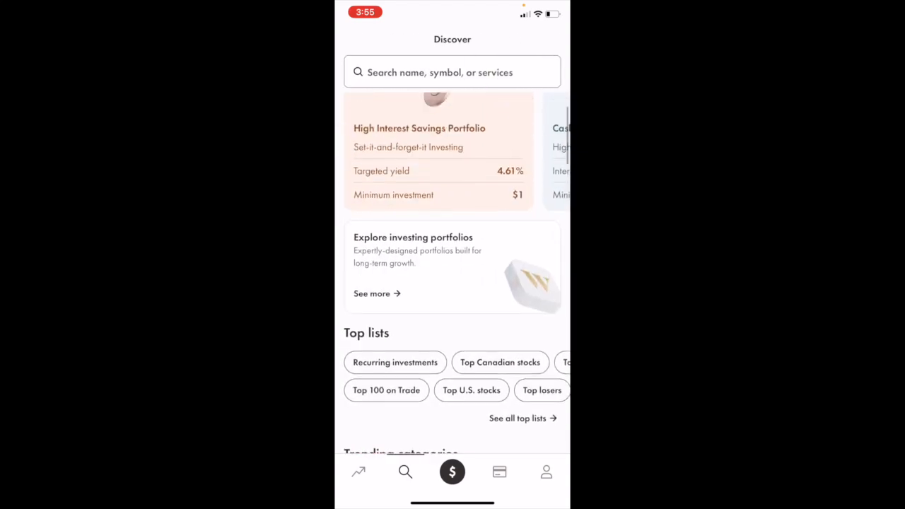
Step: Search 'vfv', check the Vanguard S&P 500 Index ETF page, and return to results
type("vf")
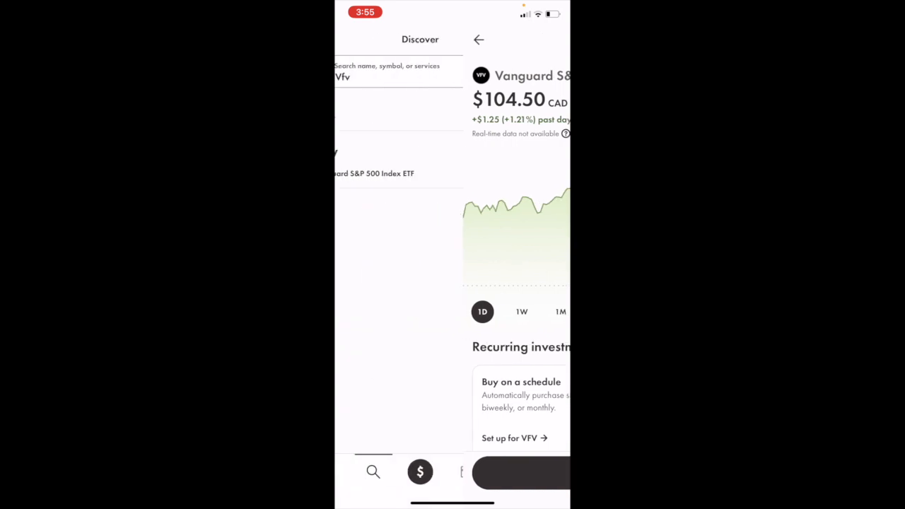
left_click(478, 39)
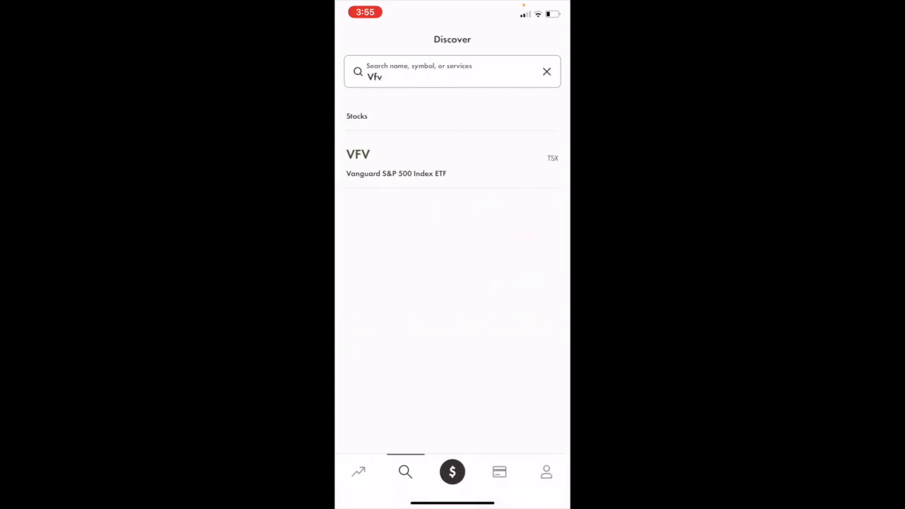